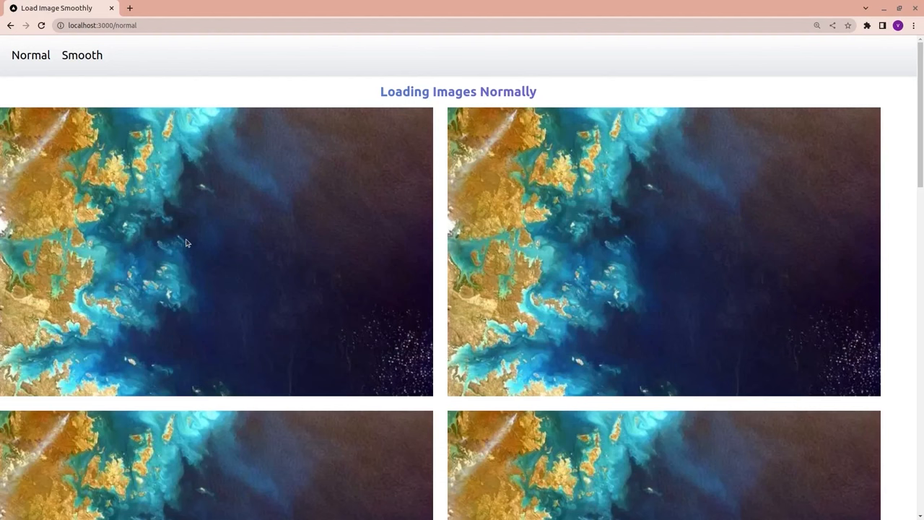
mouse_move(126, 150)
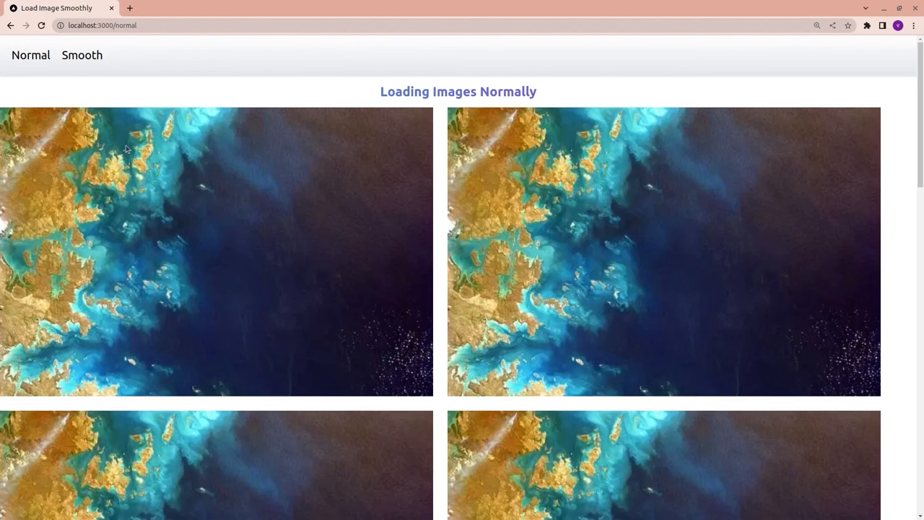
click(82, 55)
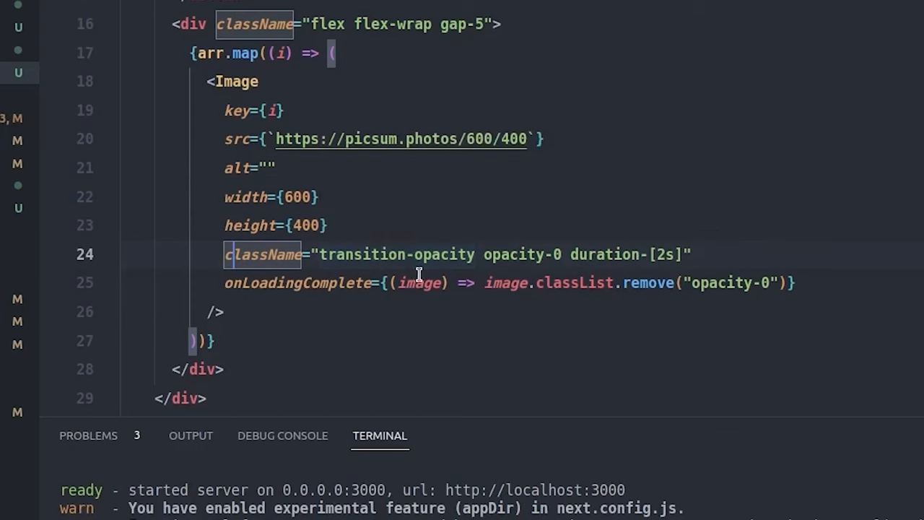
mouse_move(334, 337)
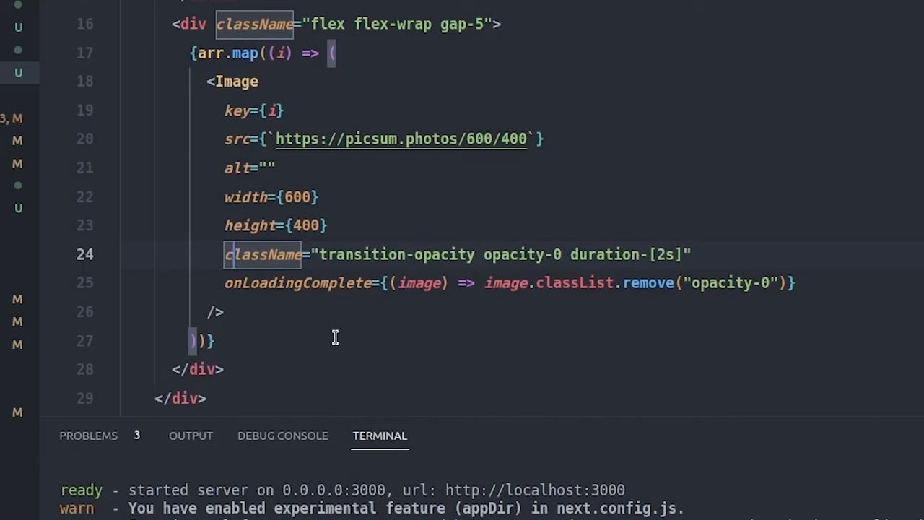
mouse_move(351, 326)
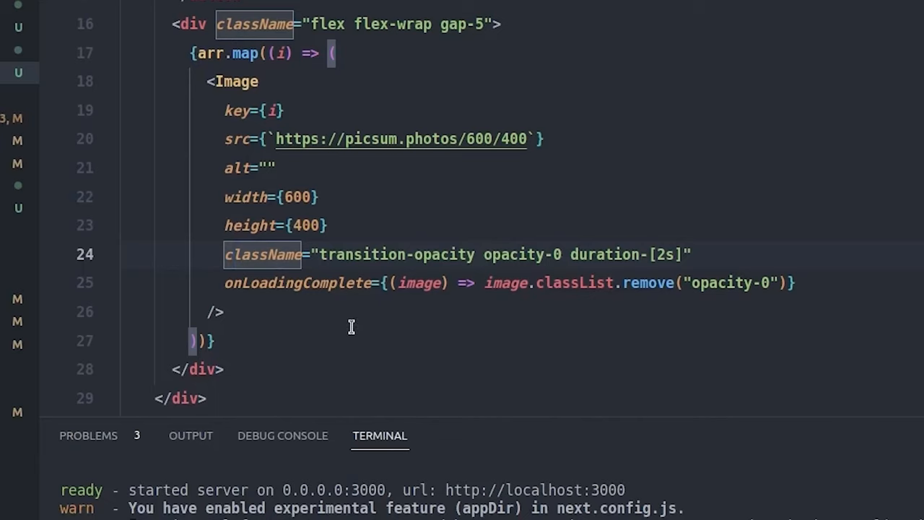
mouse_move(521, 254)
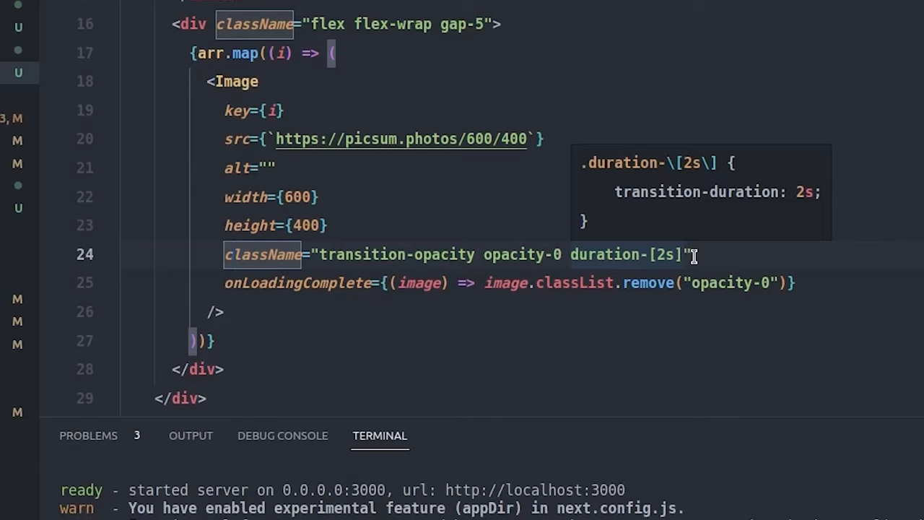
mouse_move(214, 282)
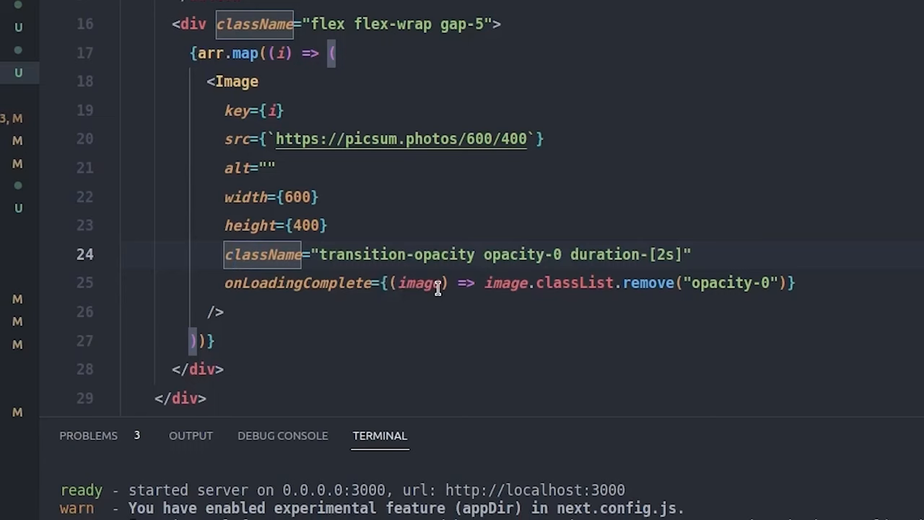
mouse_move(418, 283)
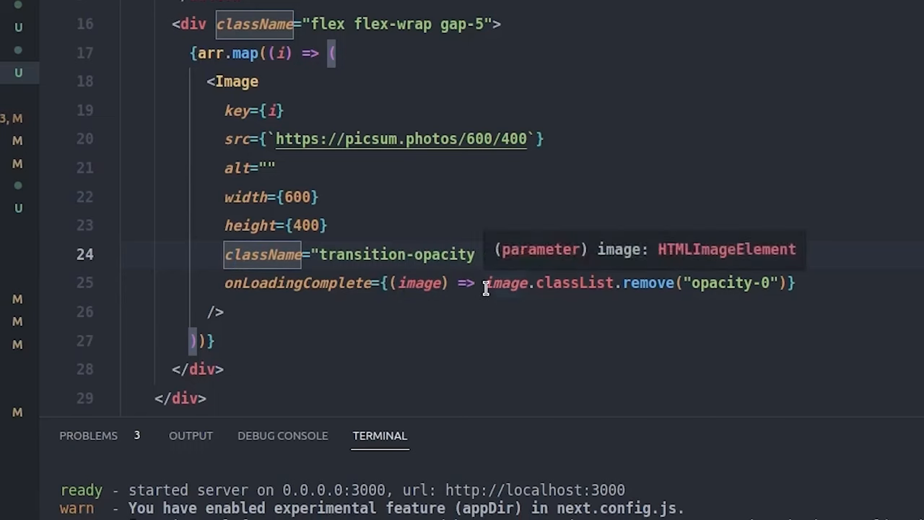
text(opacity-0 duration-[2s]")
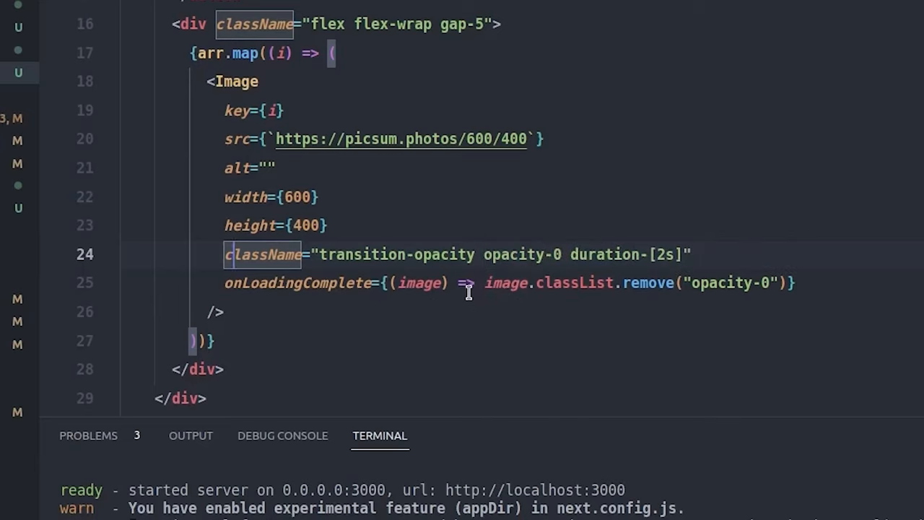
mouse_move(613, 303)
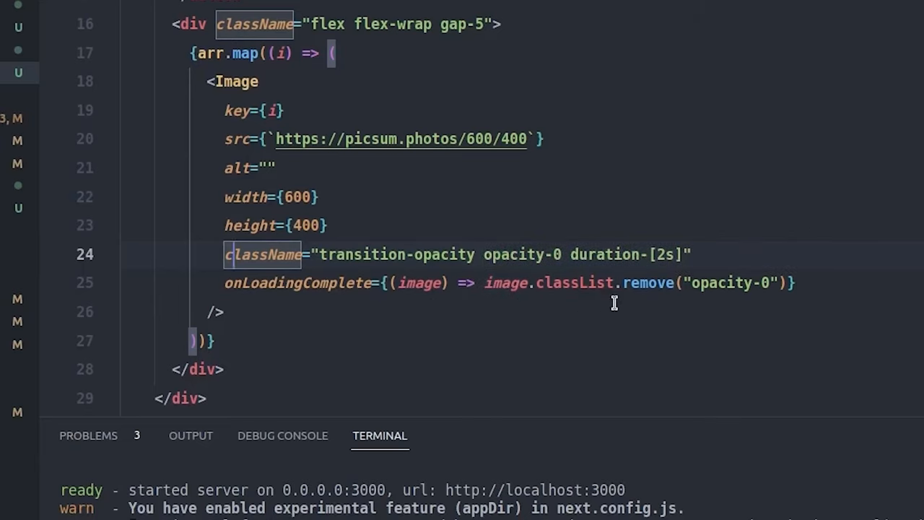